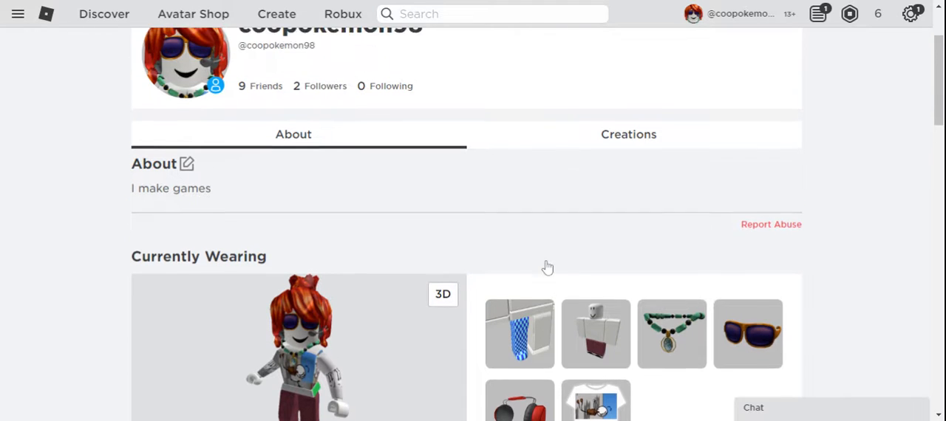
# Step: Show the first page of worn items: hair, face, head and blue mesh arm pieces
pyautogui.scroll(3)
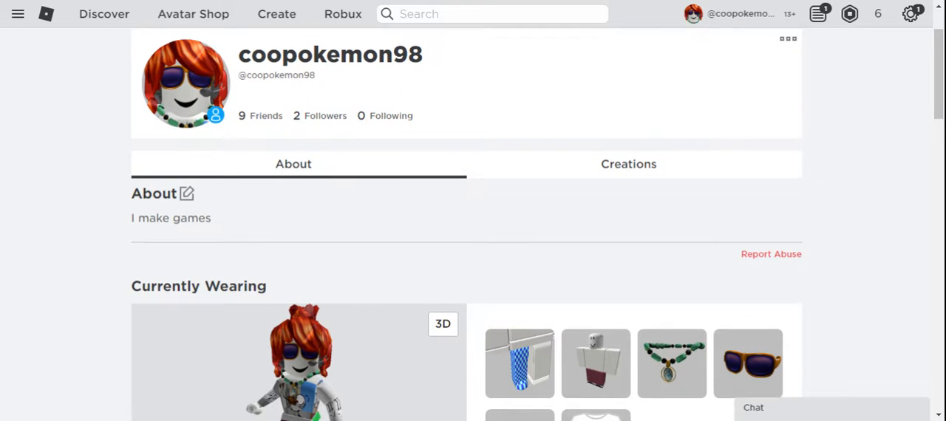
pyautogui.moveTo(477, 113)
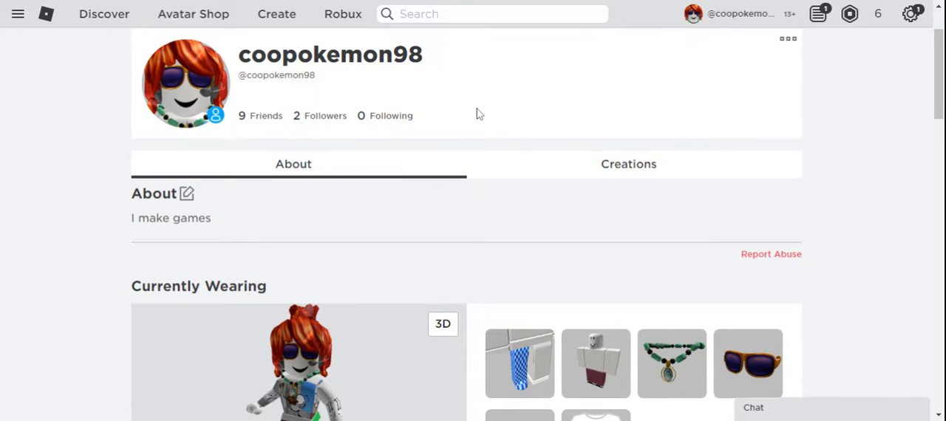
pyautogui.scroll(-3)
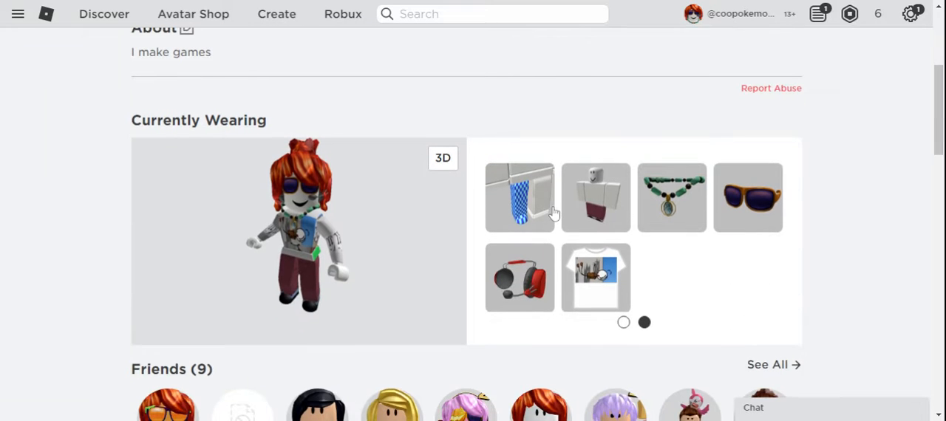
pyautogui.click(623, 321)
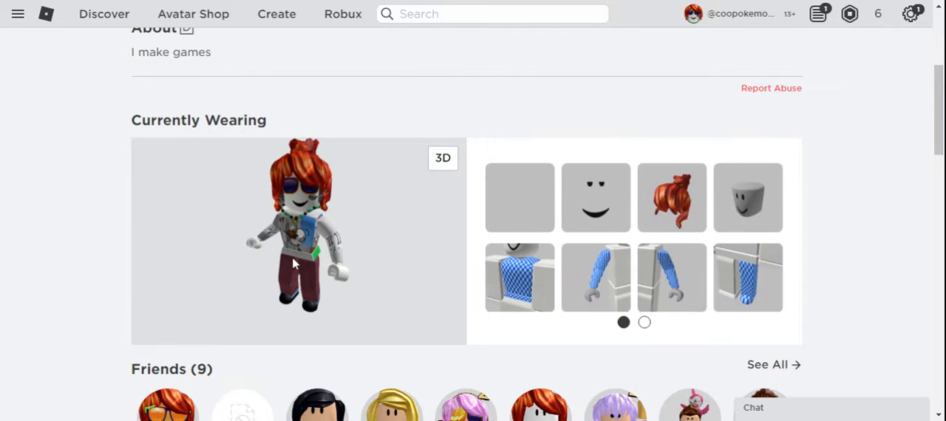
pyautogui.click(442, 158)
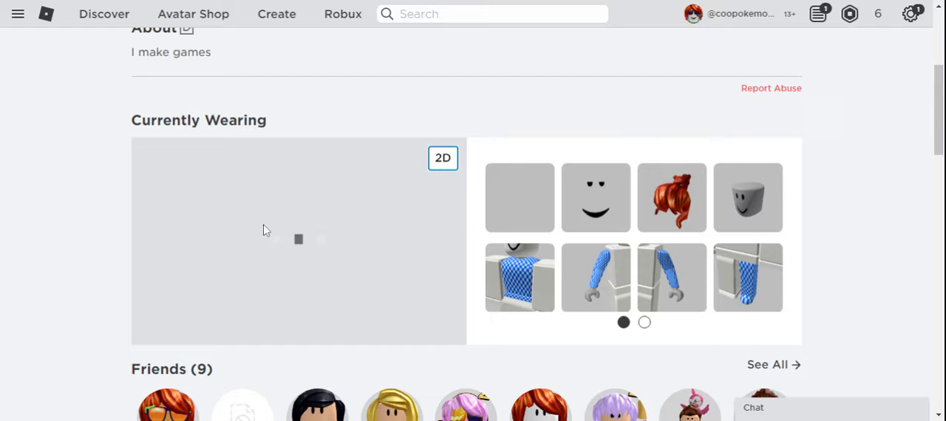
pyautogui.moveTo(390, 229)
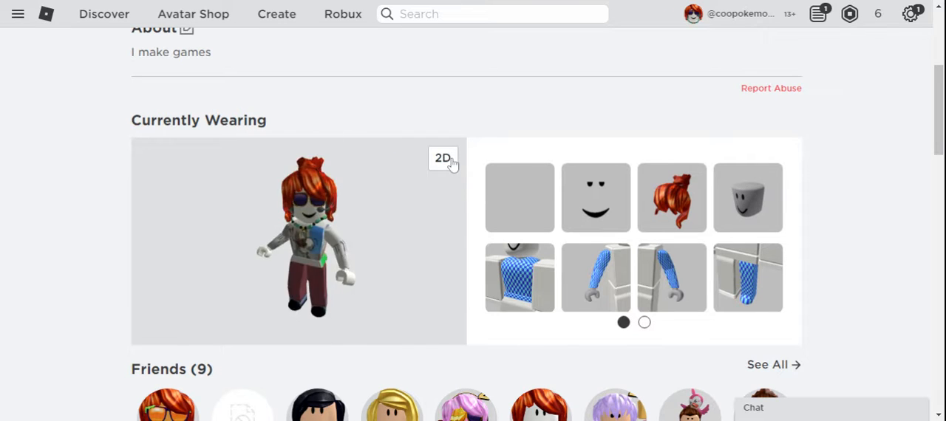
pyautogui.click(442, 157)
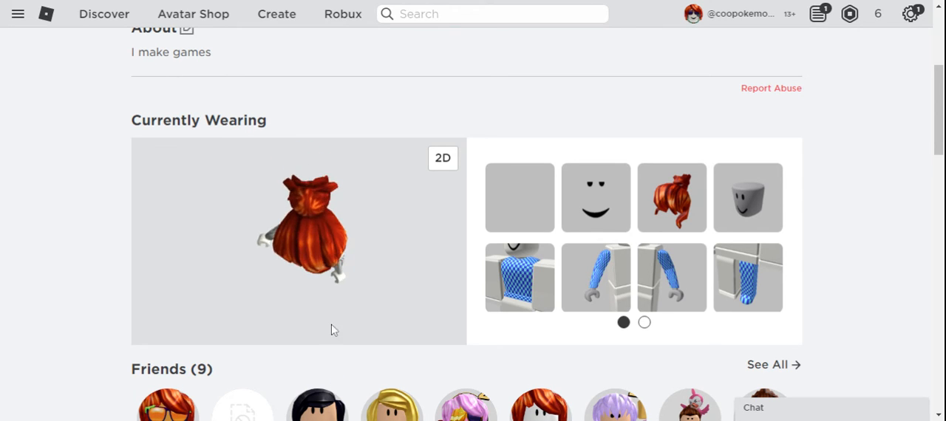
pyautogui.click(442, 159)
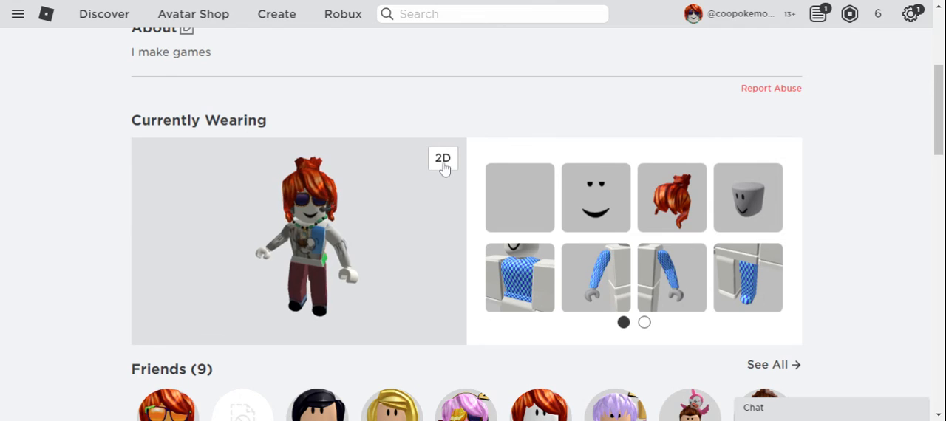
pyautogui.click(442, 158)
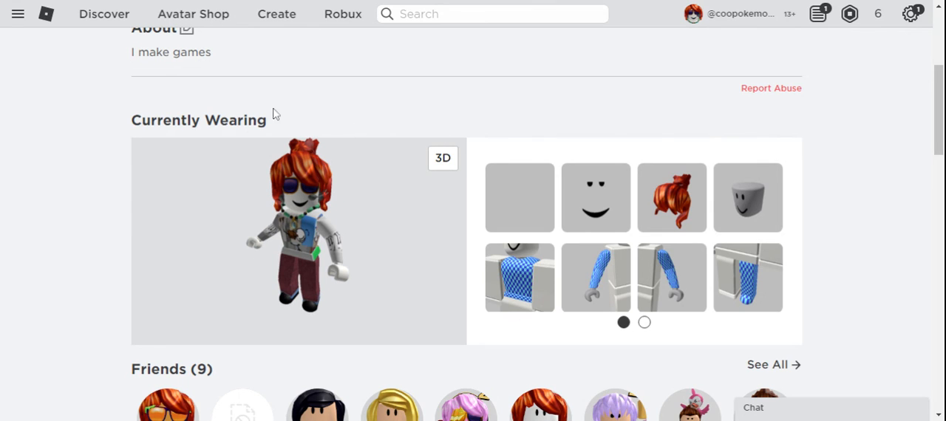